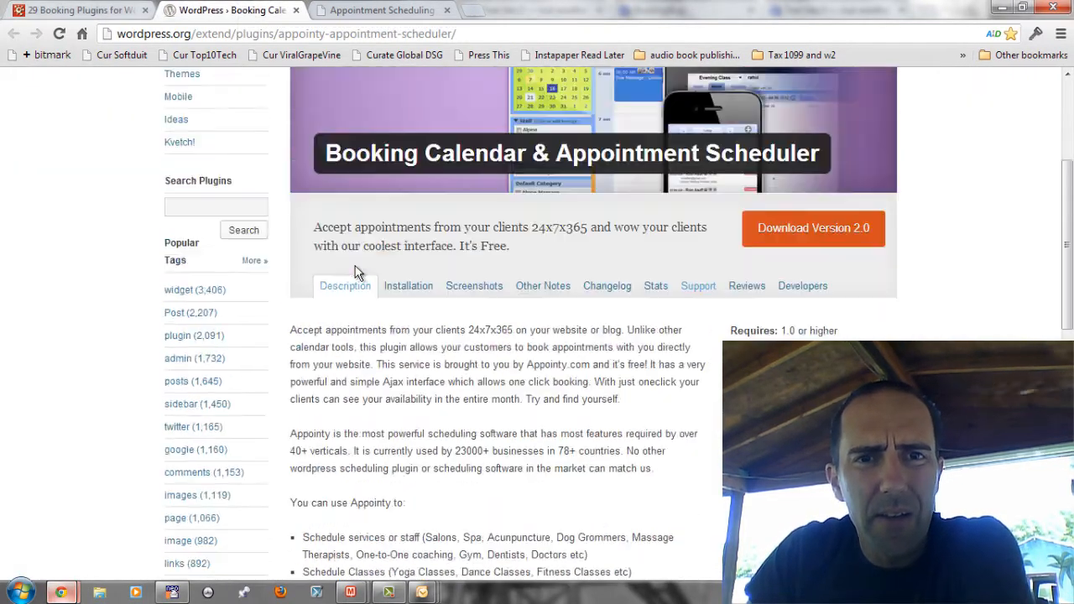
Step: Read through the Booking Calendar & Appointment Scheduler plugin description and features
scroll(up, 3)
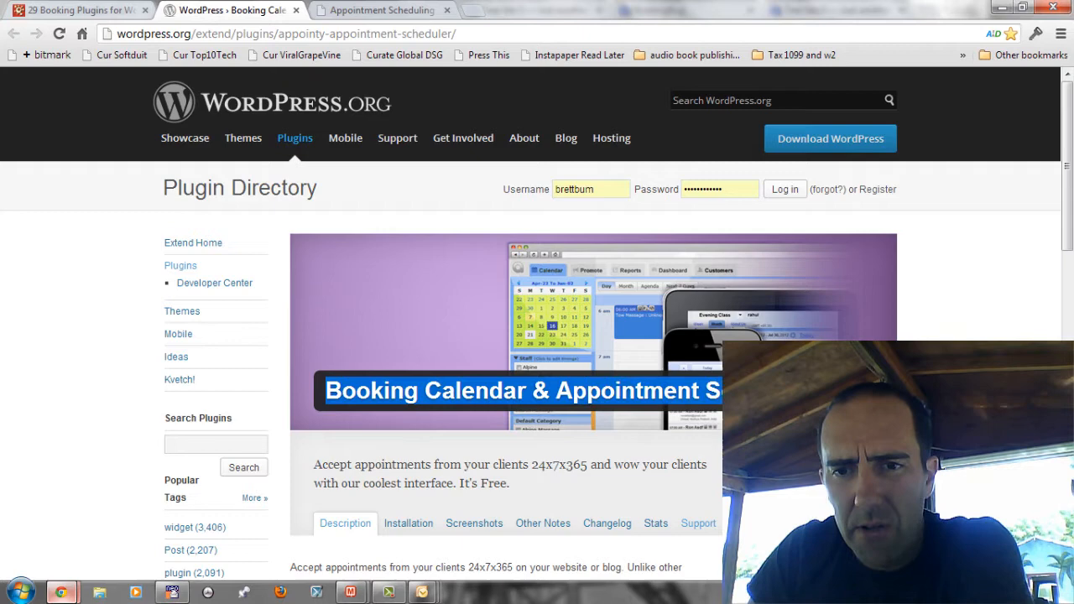
mouse_move(177, 186)
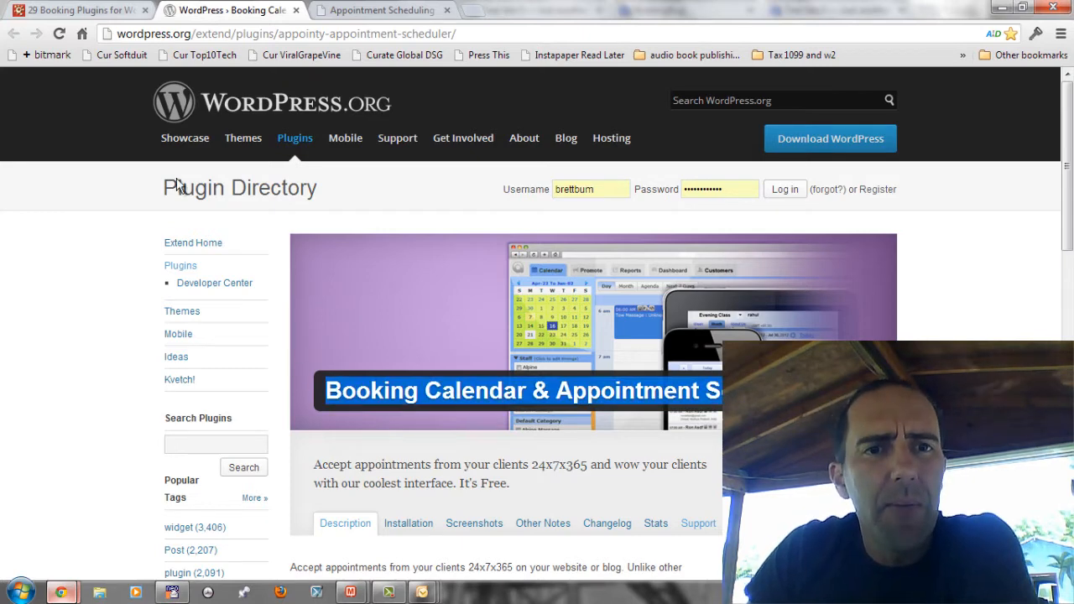
scroll(down, 3)
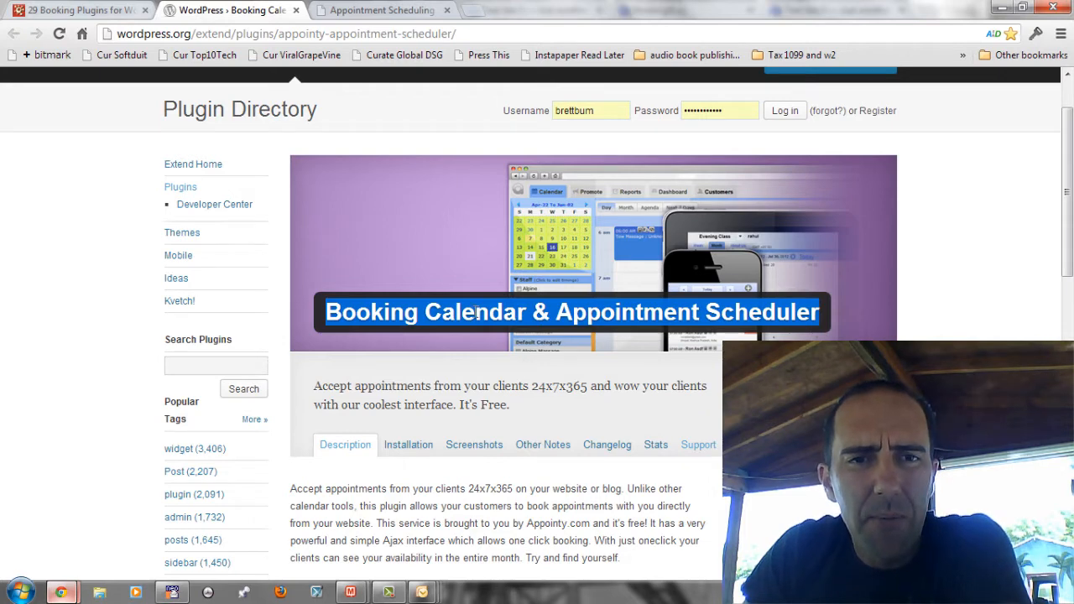
mouse_move(401, 166)
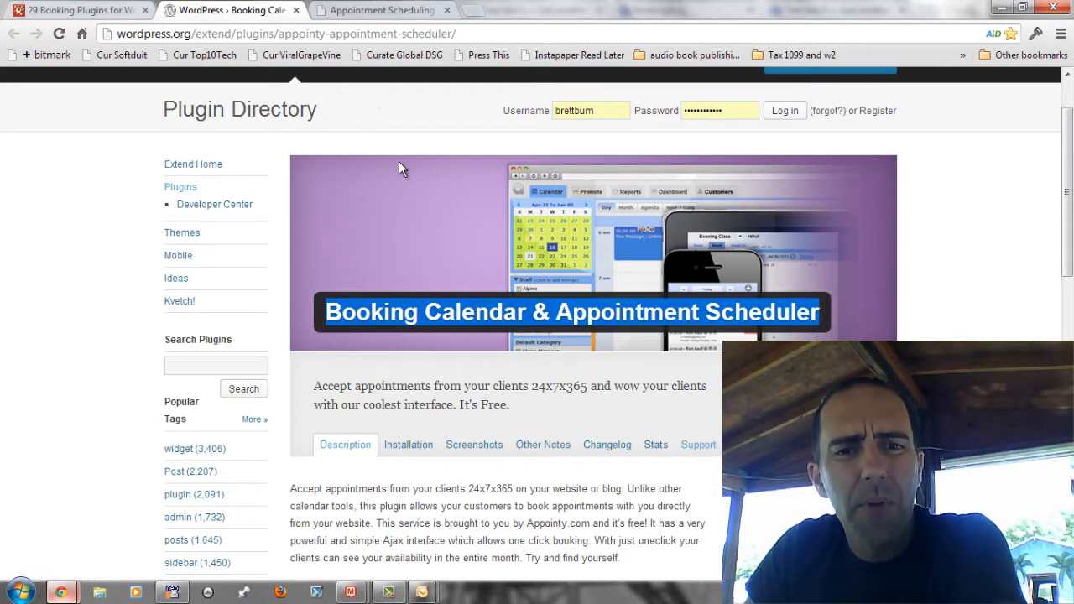
mouse_move(459, 339)
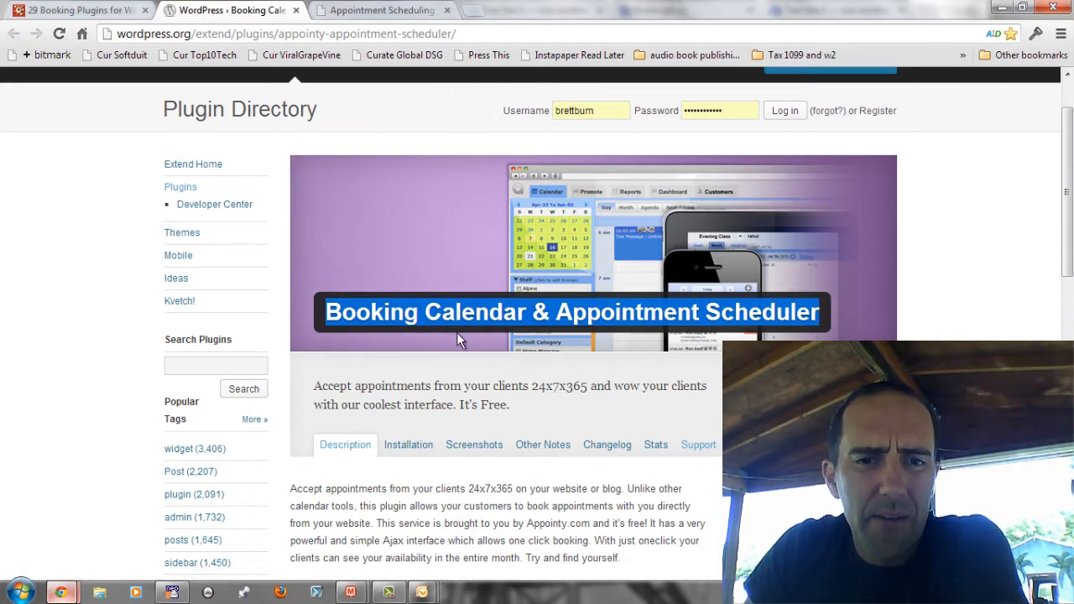
scroll(down, 3)
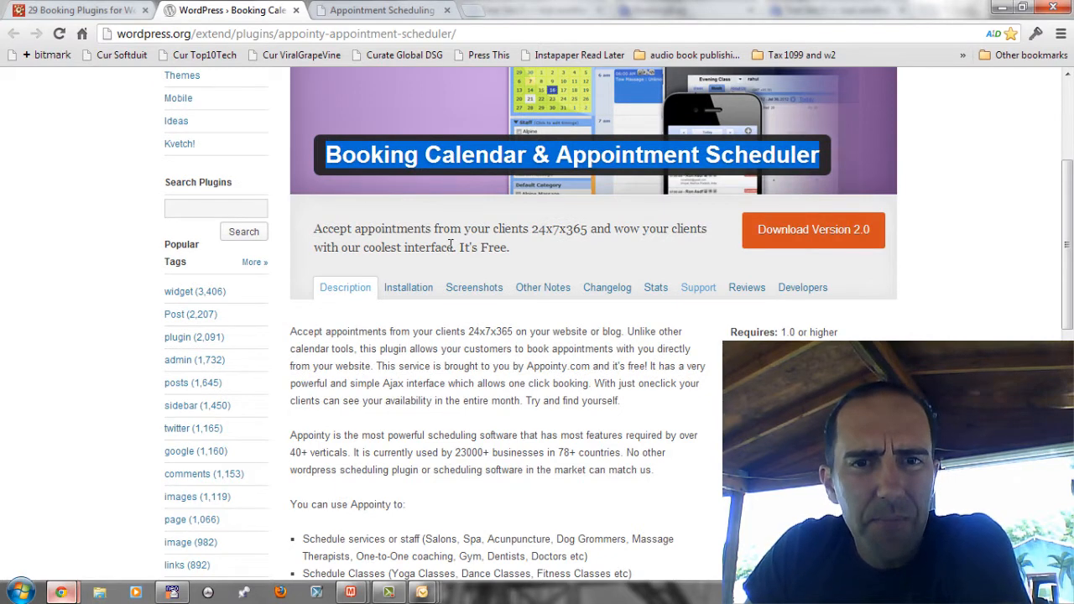
mouse_move(551, 401)
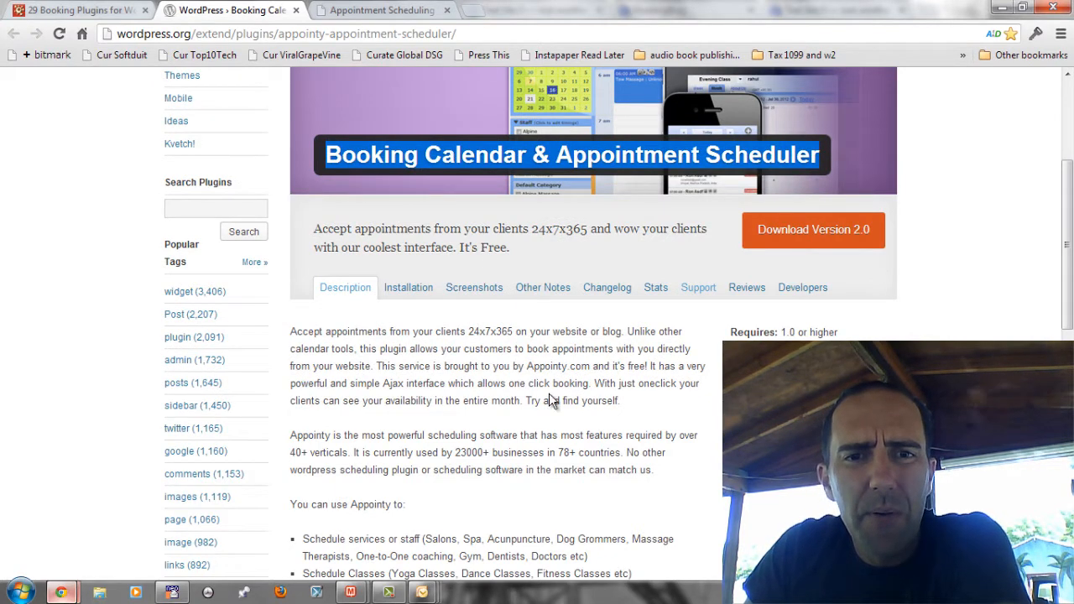
click(381, 10)
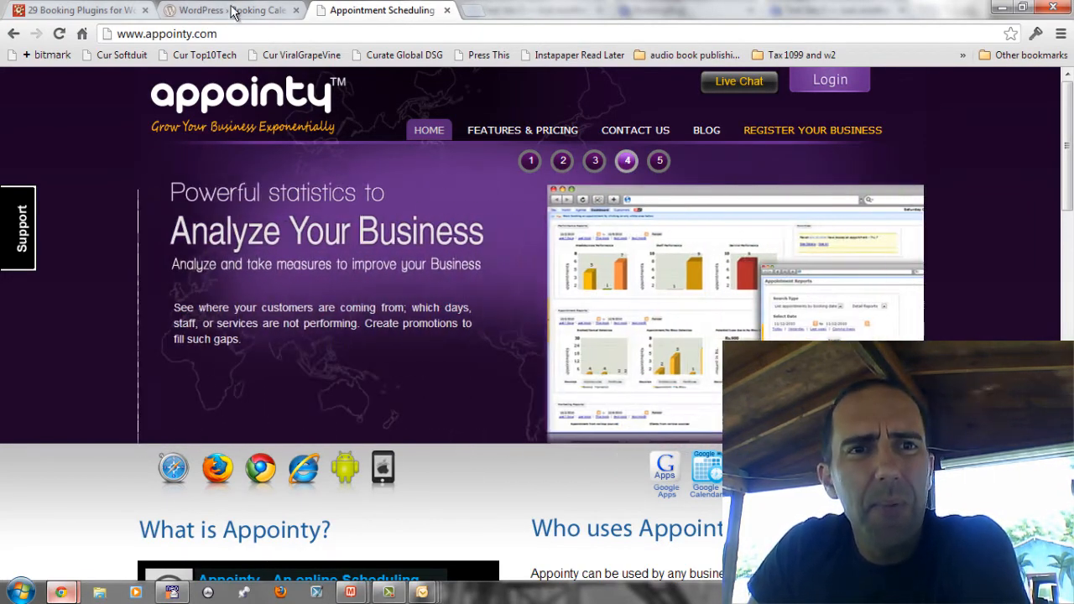
Step: Check the plugin directory page once more and switch over to the Appointy website
click(231, 10)
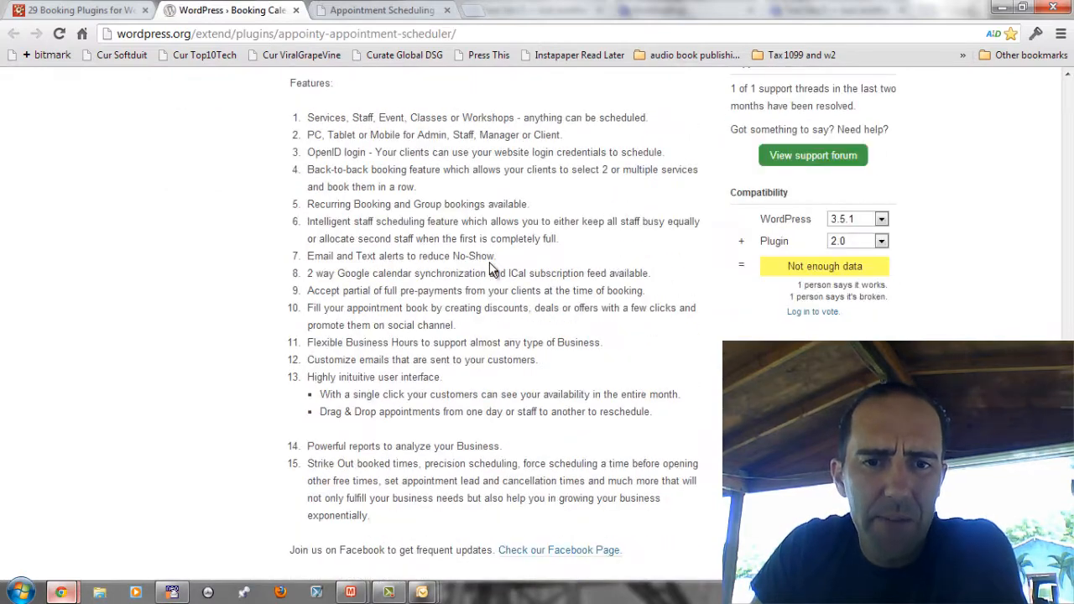
mouse_move(559, 550)
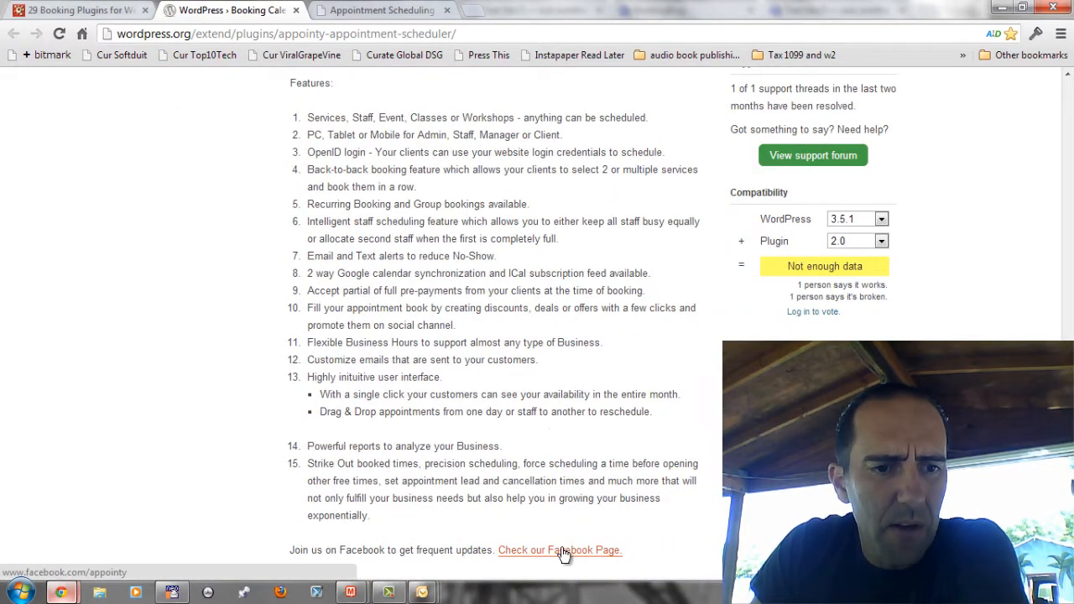
scroll(up, 3)
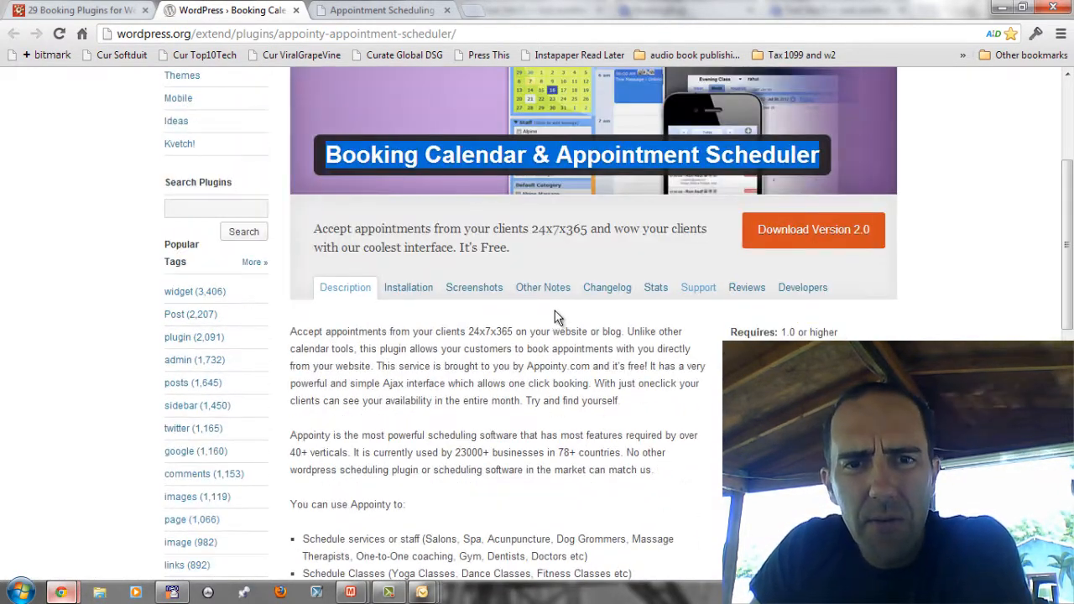
click(381, 10)
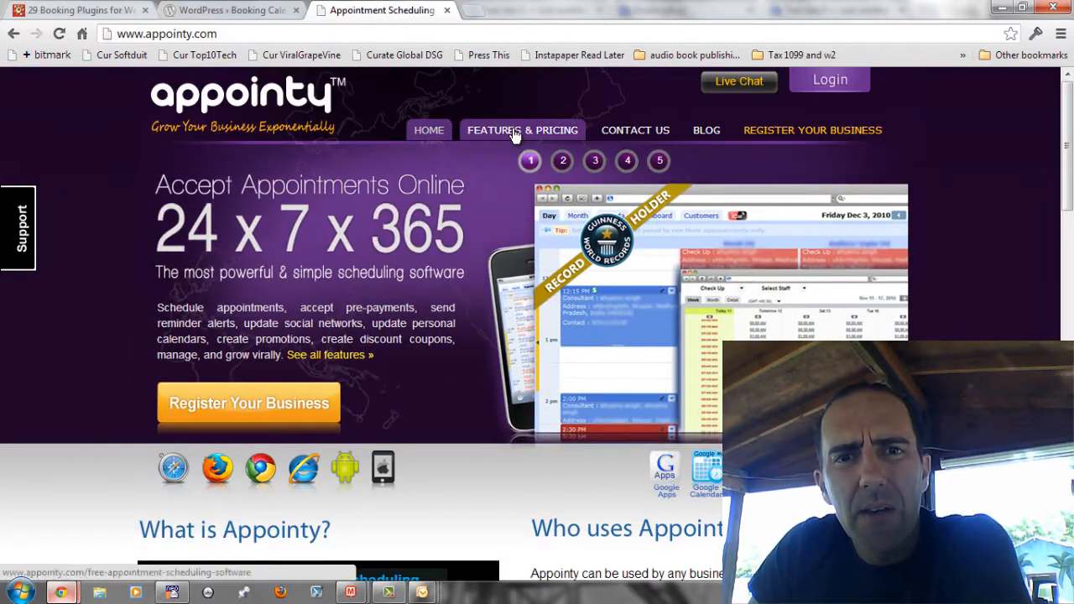
Step: Bring up Appointy's Features & Pricing and read down the Free, Plus, Pro and Business plan table
click(521, 130)
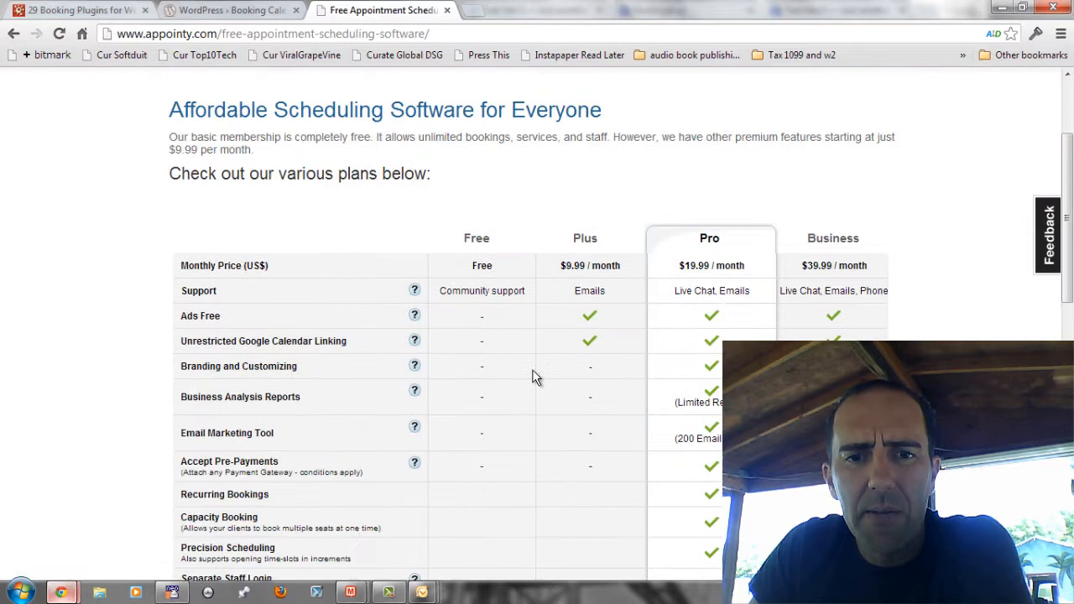
mouse_move(535, 266)
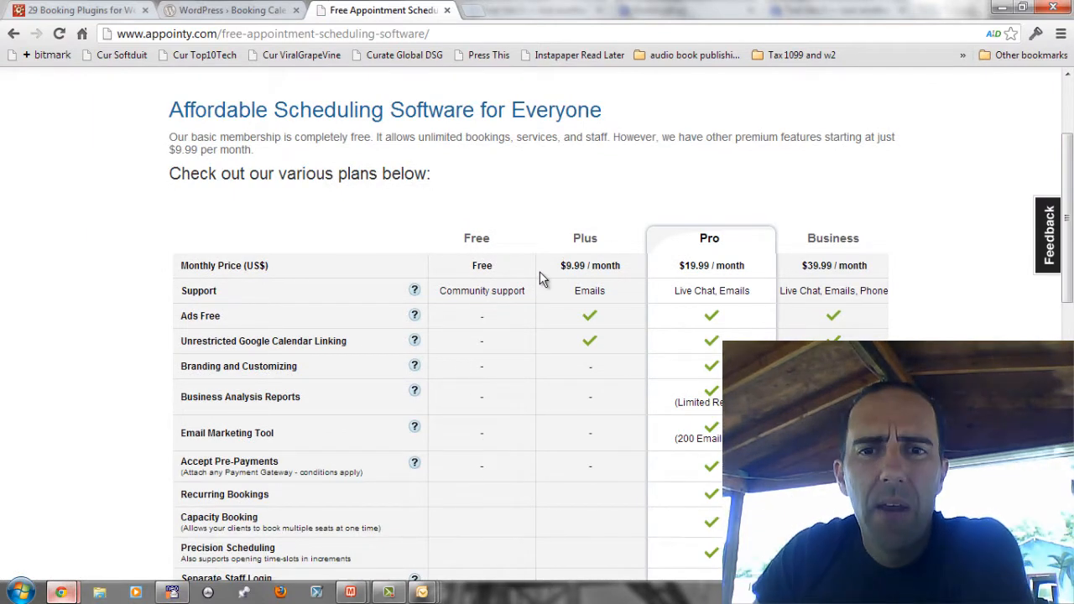
mouse_move(620, 280)
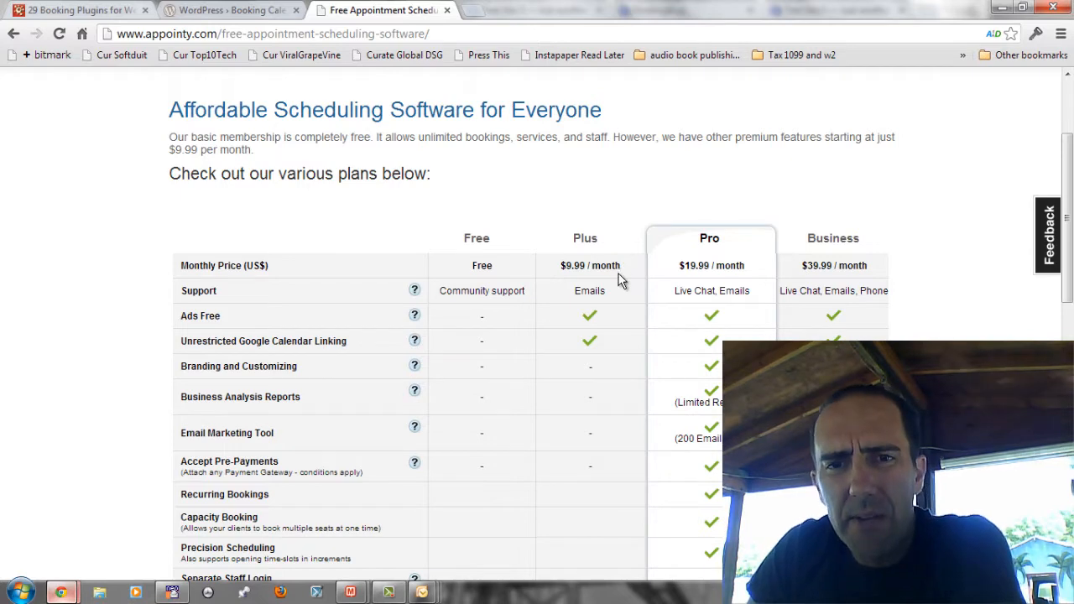
mouse_move(742, 291)
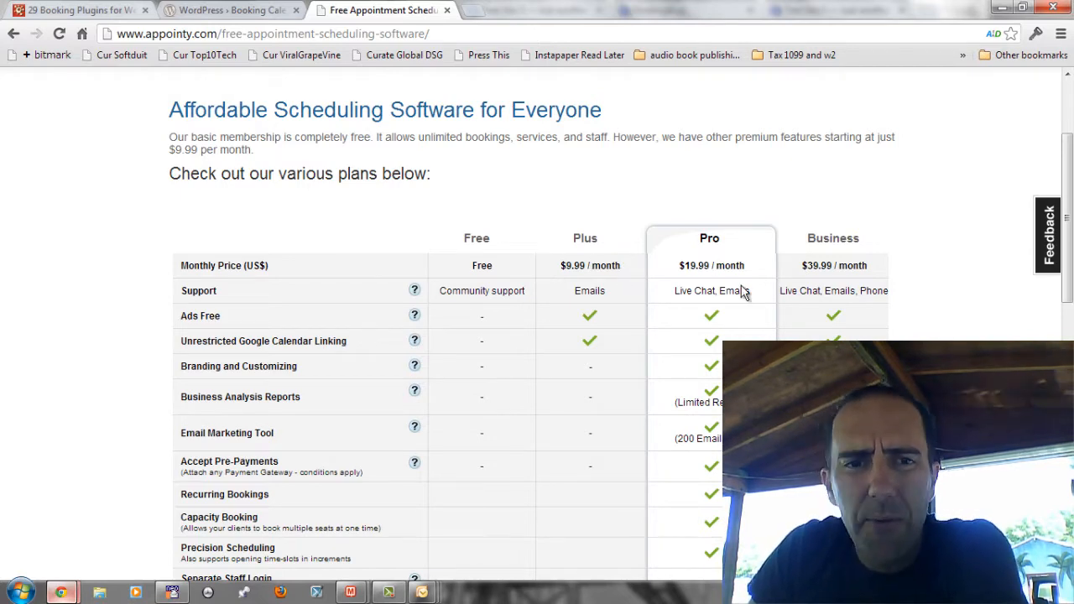
scroll(down, 3)
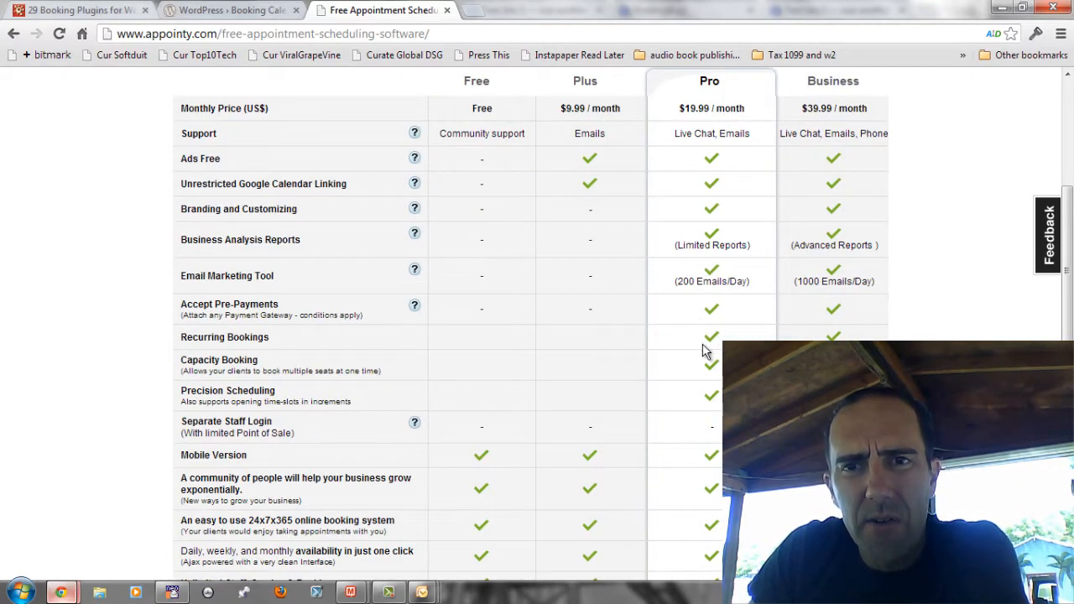
scroll(down, 3)
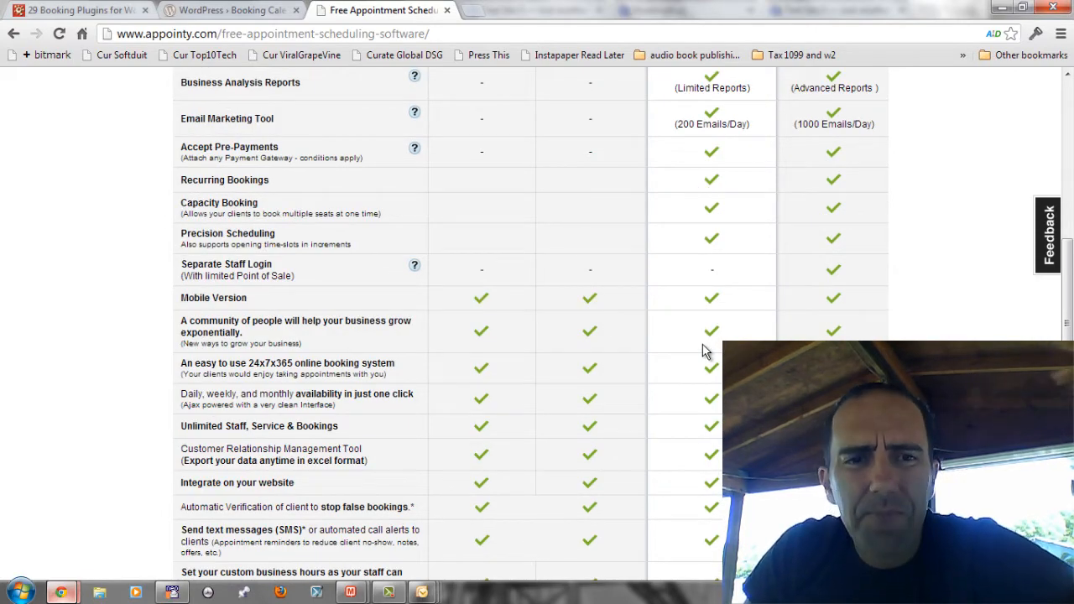
Step: Go via the plugin and softduit blog tabs to the Appointy Calendar admin window
click(227, 10)
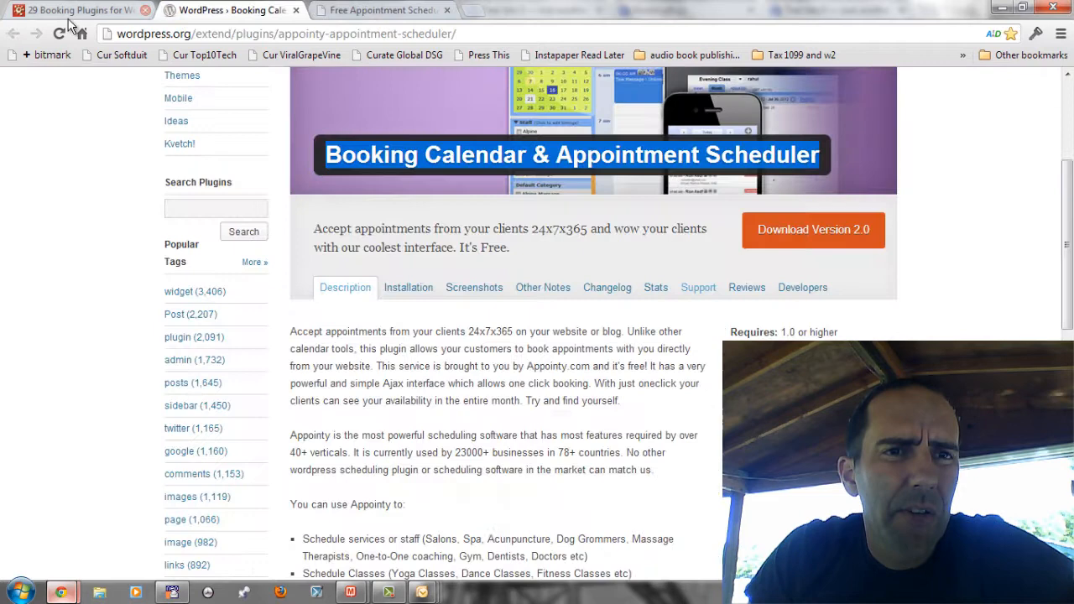
click(76, 10)
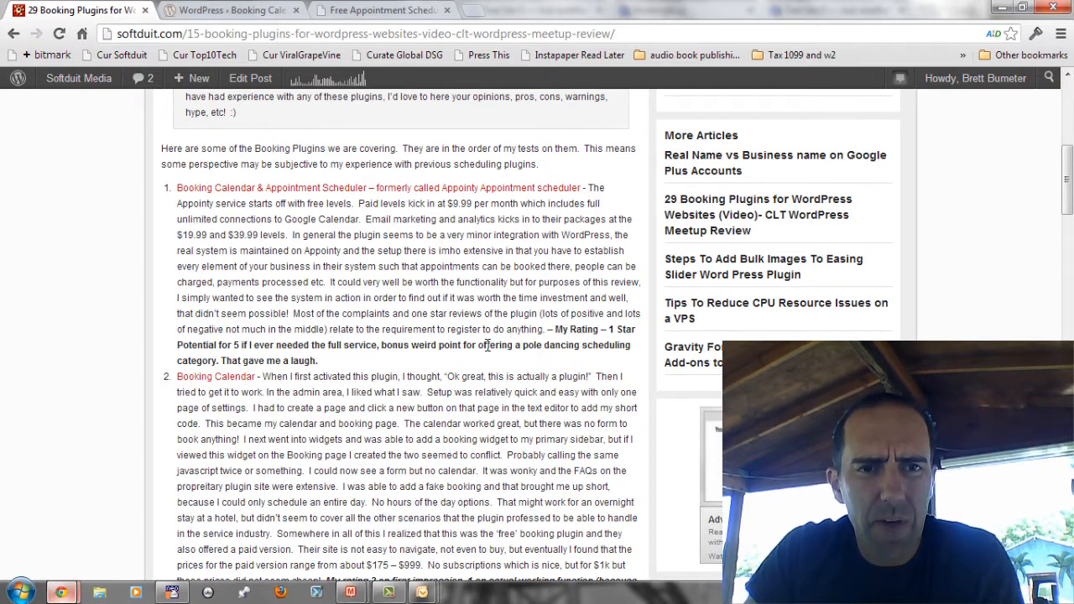
mouse_move(60, 593)
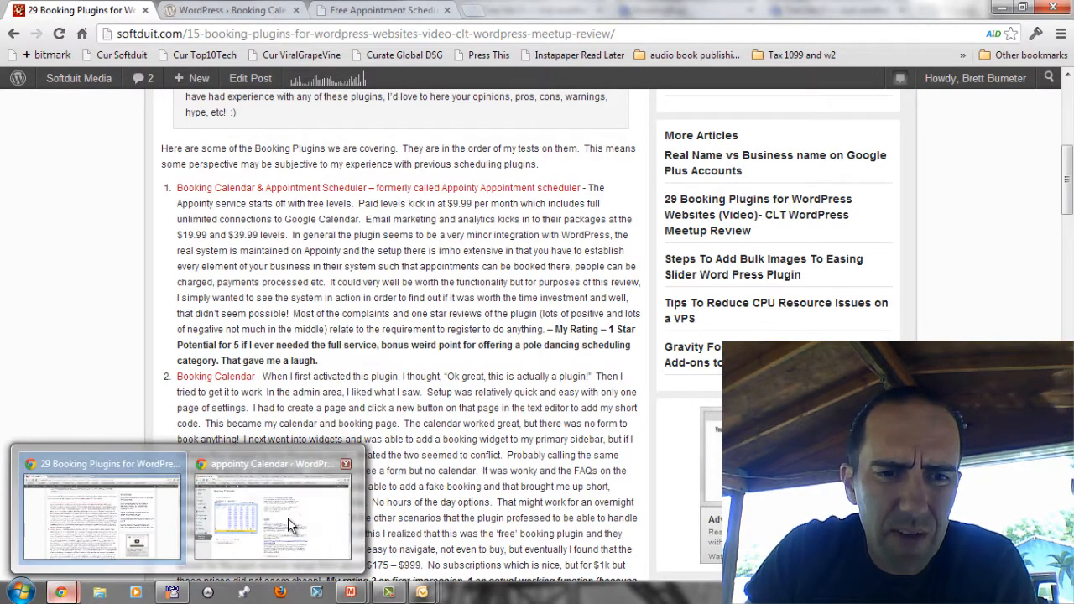
click(270, 512)
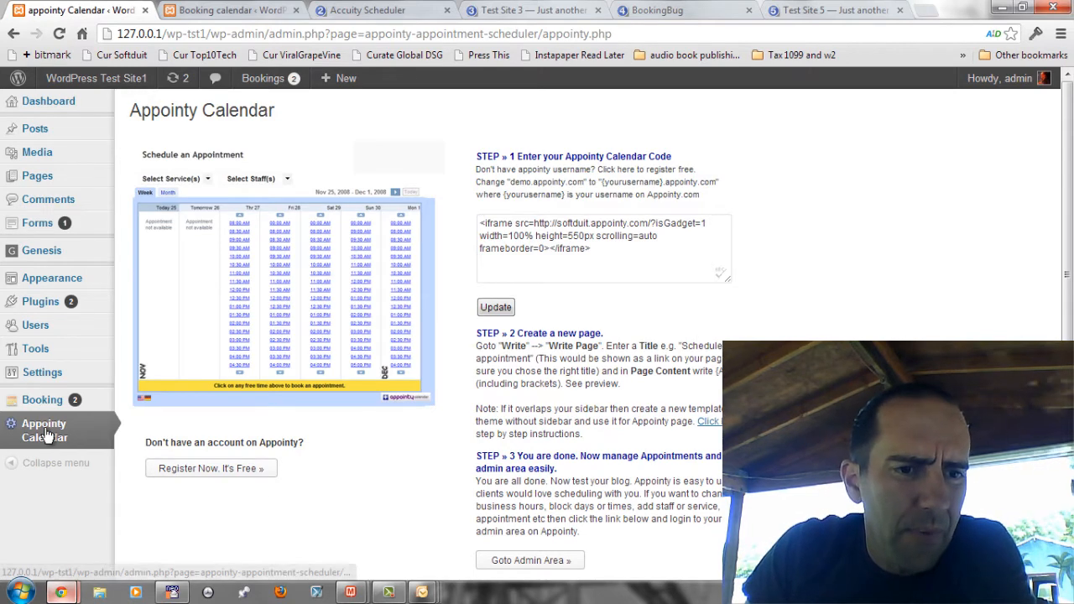
mouse_move(350, 292)
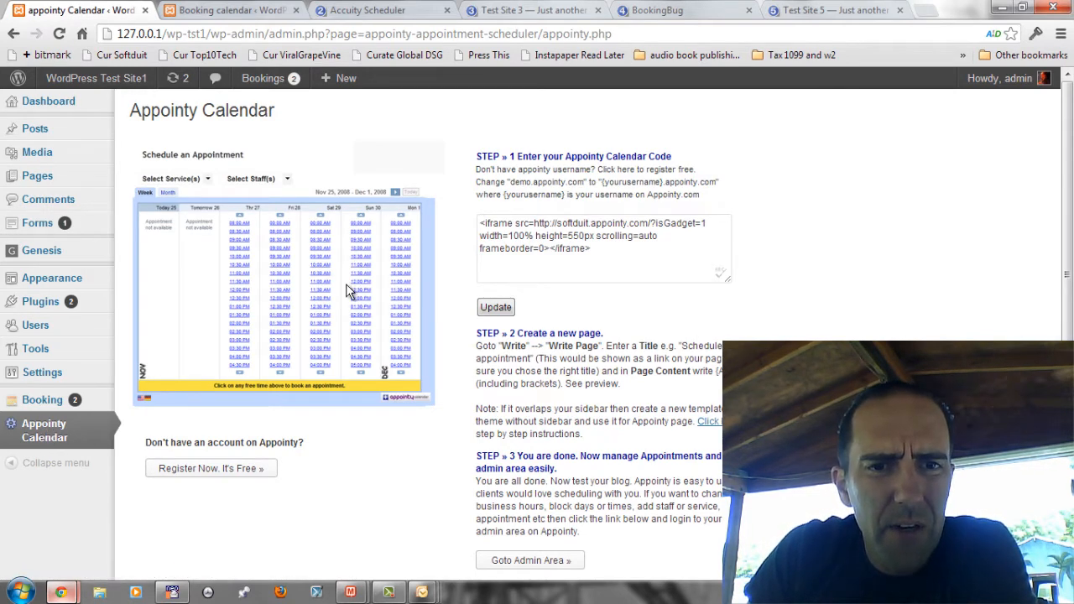
mouse_move(262, 472)
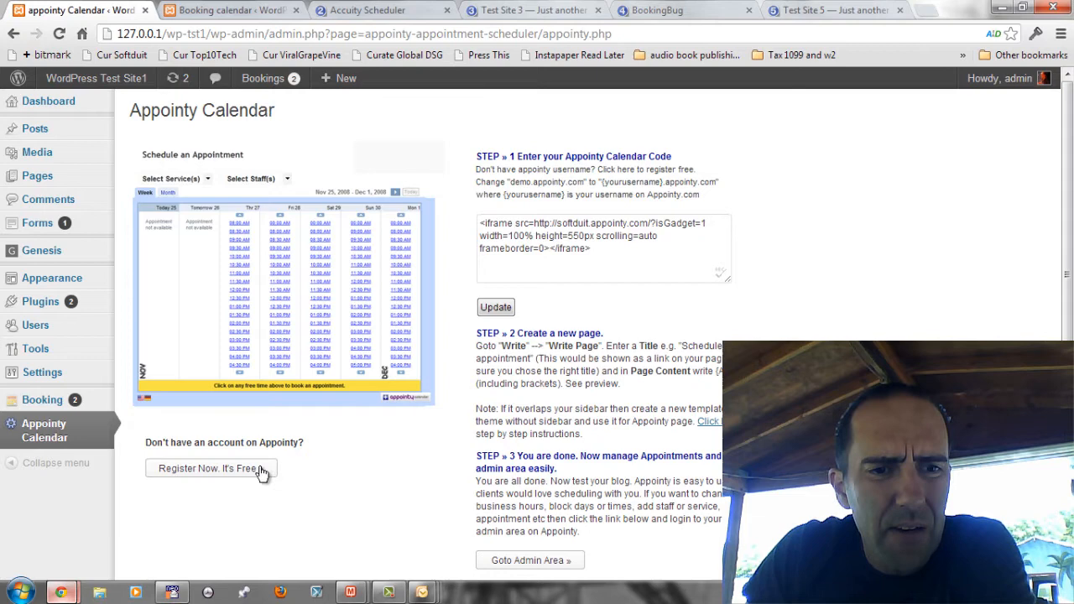
Step: Select the iframe embed code, glance at the Booking Calendar overview and close it
triple_click(602, 237)
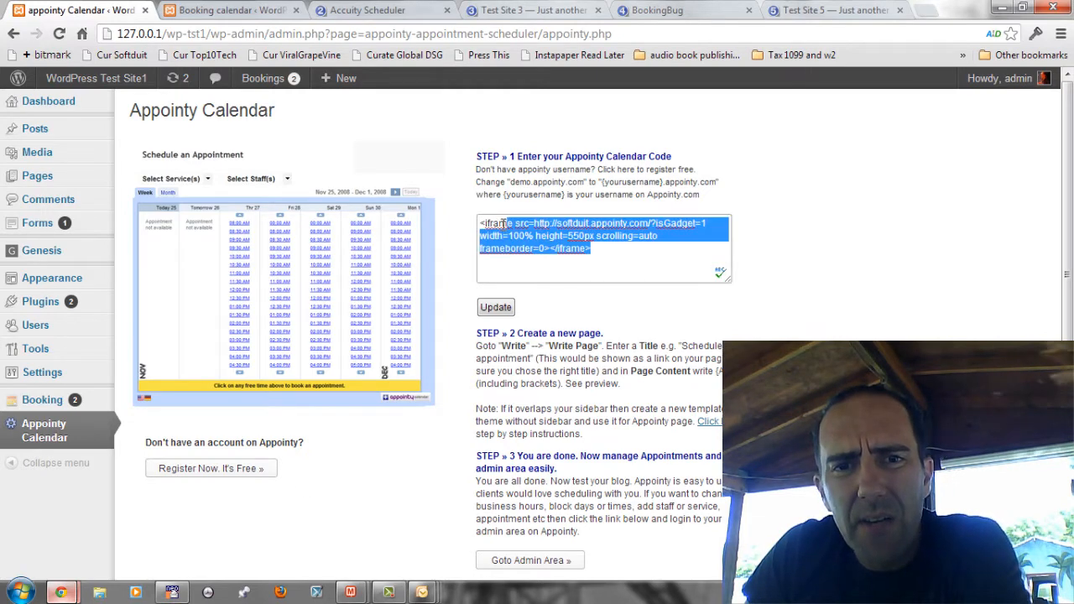
mouse_move(423, 182)
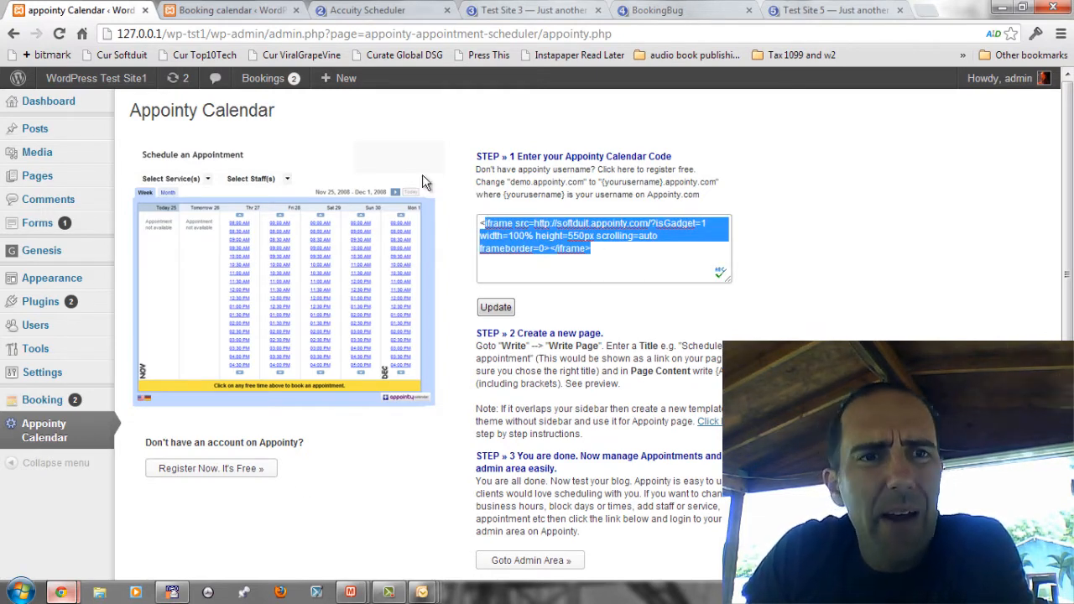
click(226, 10)
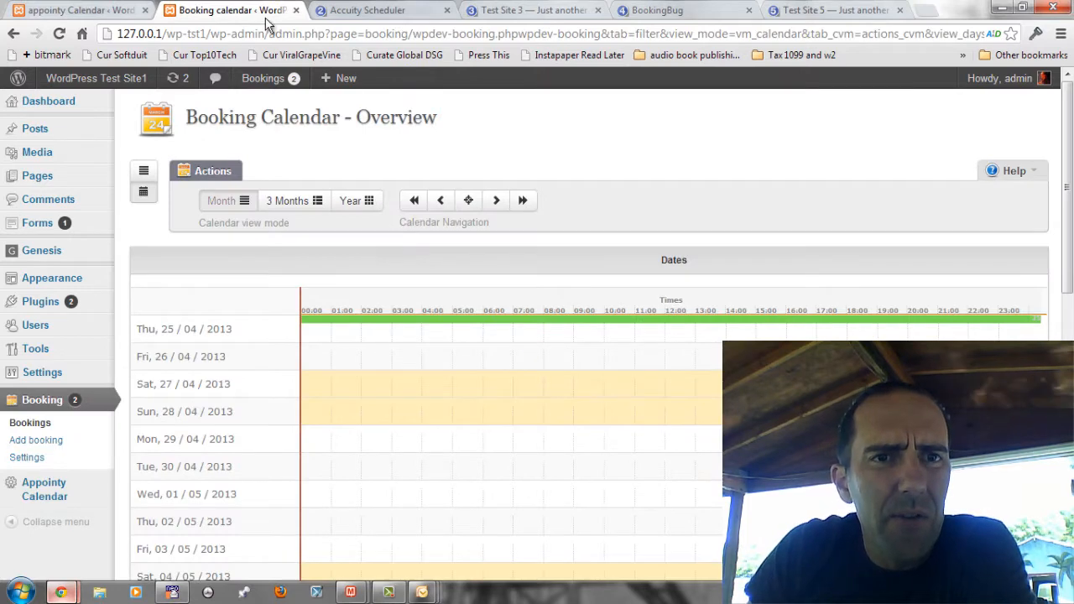
click(43, 489)
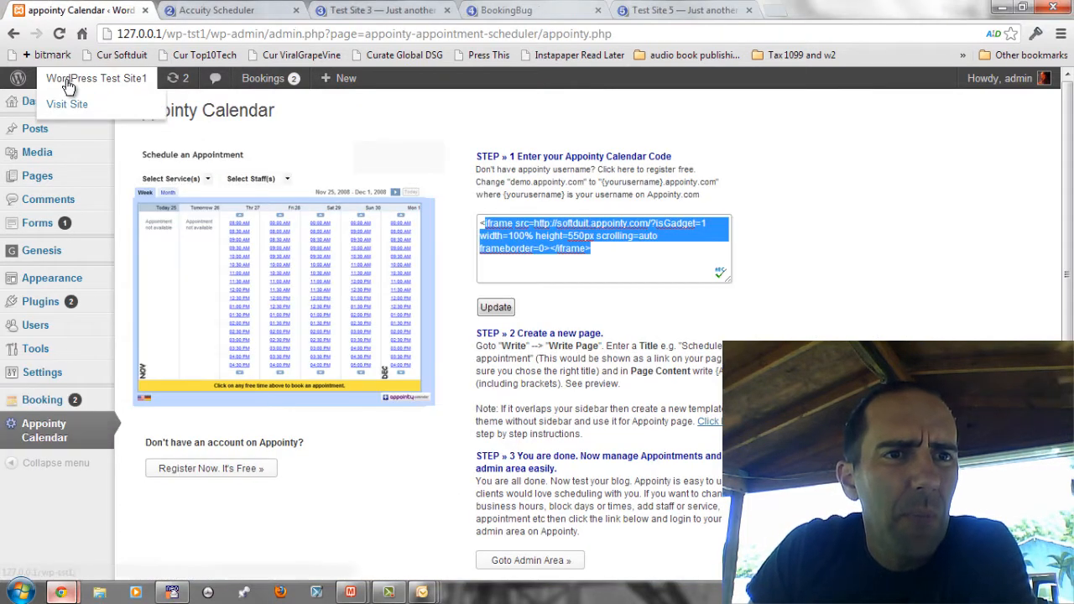
Step: Visit the public site's Appointy Appointment Scheduling Page showing the softduit account inactive, and edit it
click(66, 104)
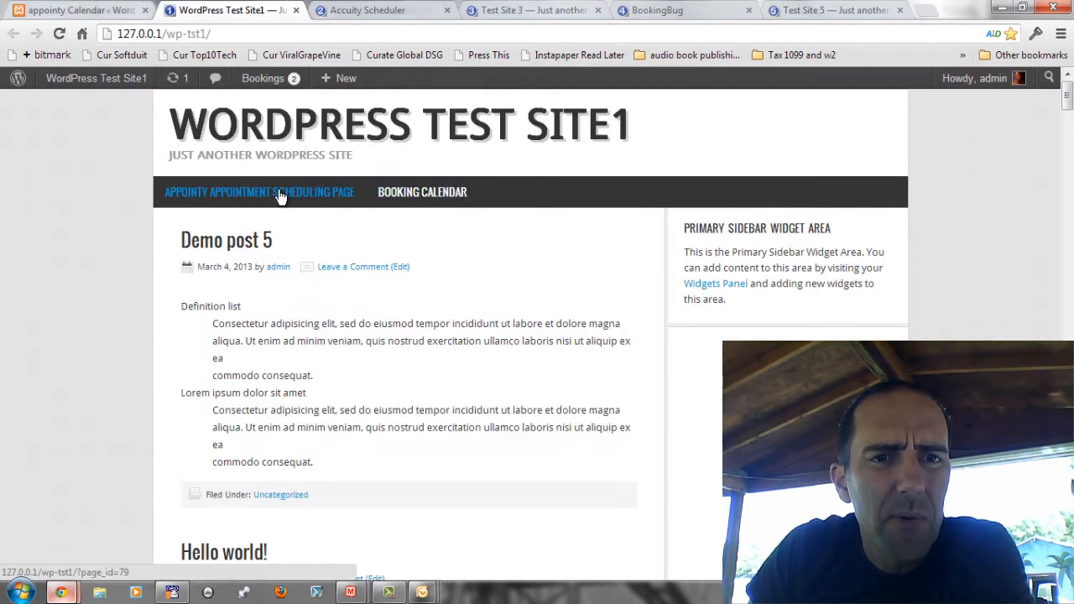
click(259, 192)
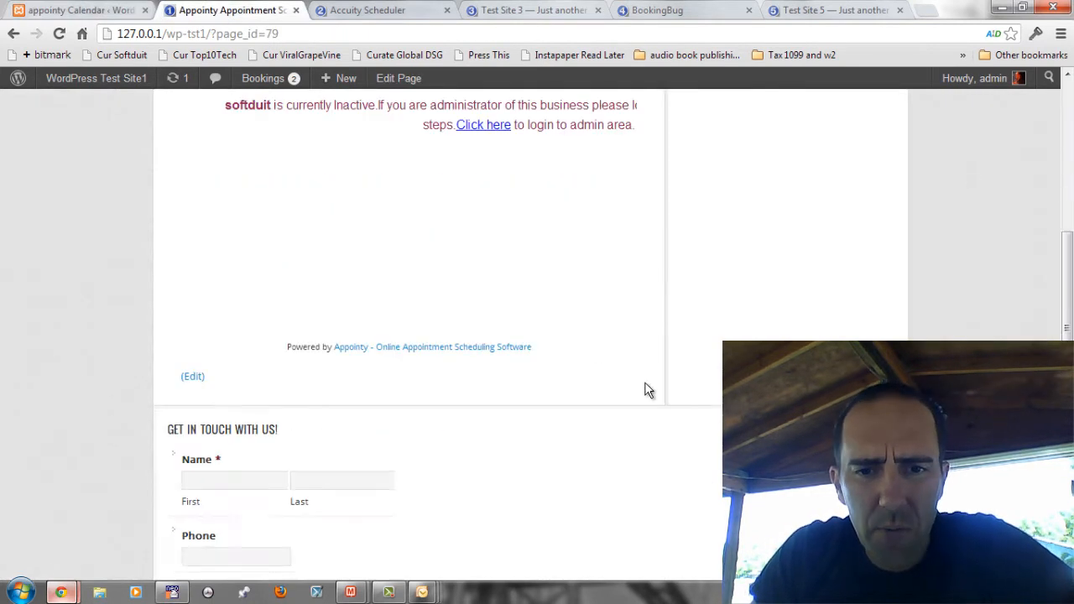
click(192, 376)
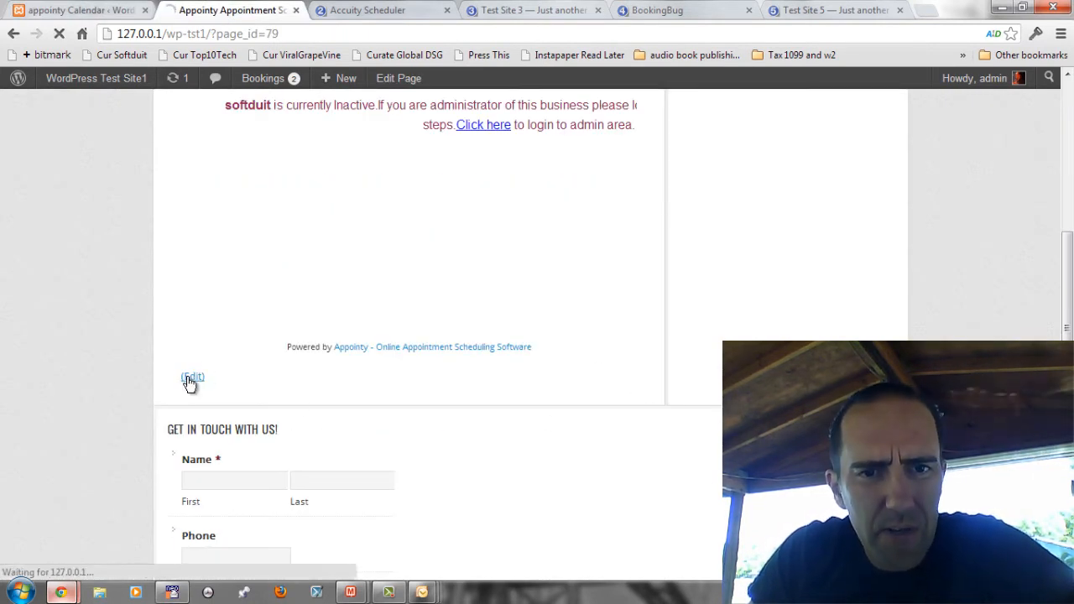
Step: Select the iframe code in Appointy Calendar settings and return to the editor holding the {APPOINTY} placeholder
click(192, 376)
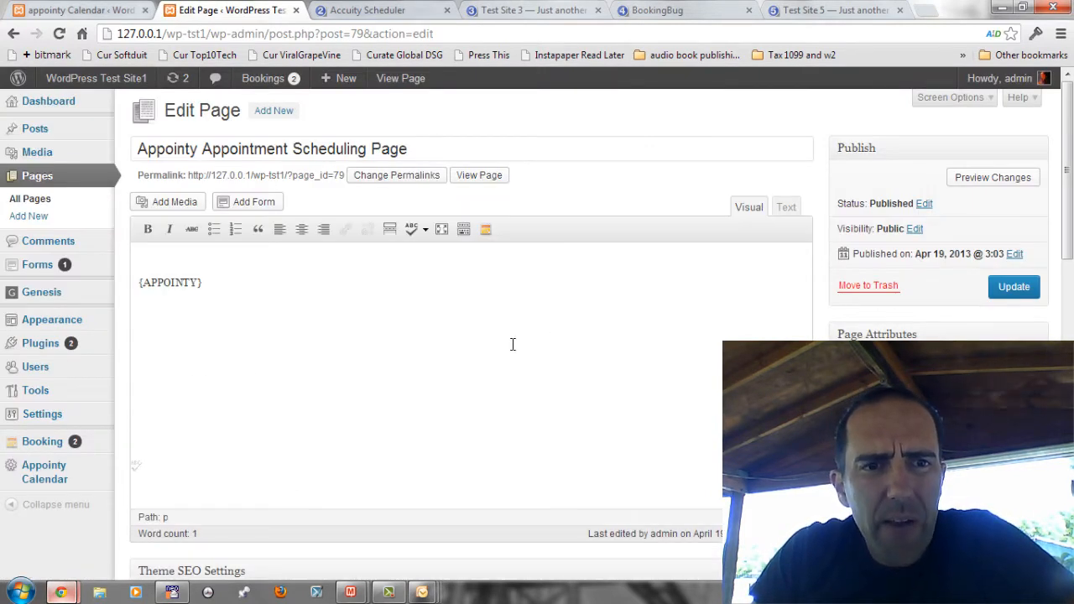
click(785, 206)
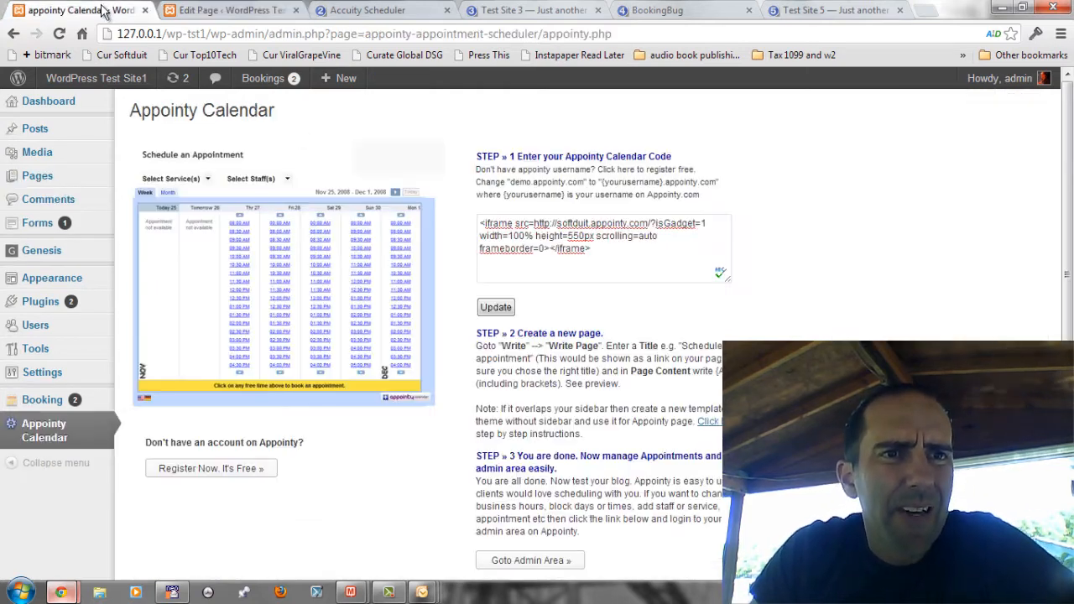
click(638, 253)
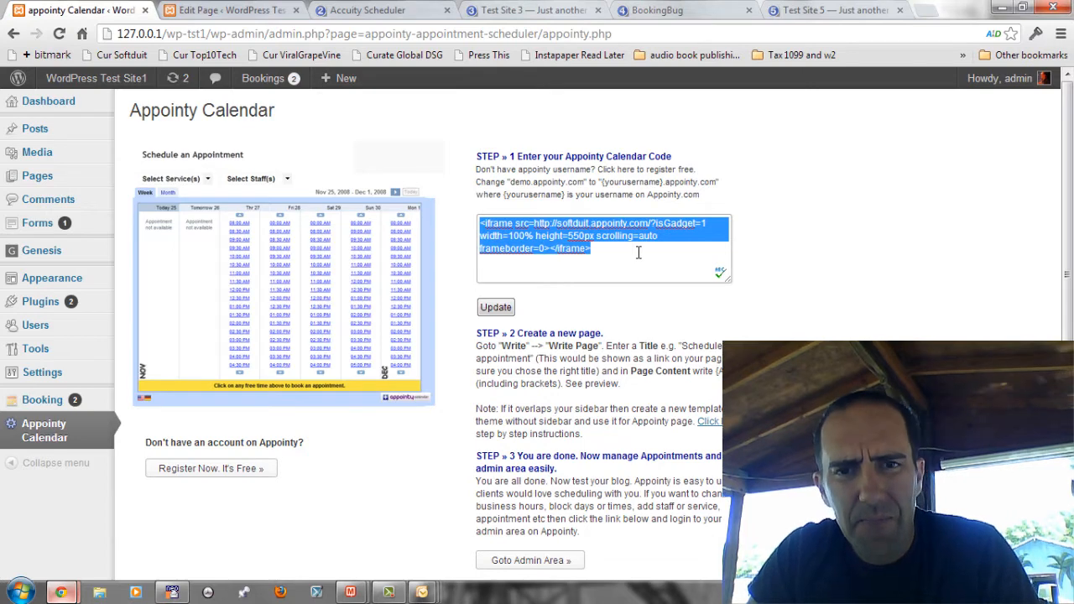
mouse_move(385, 136)
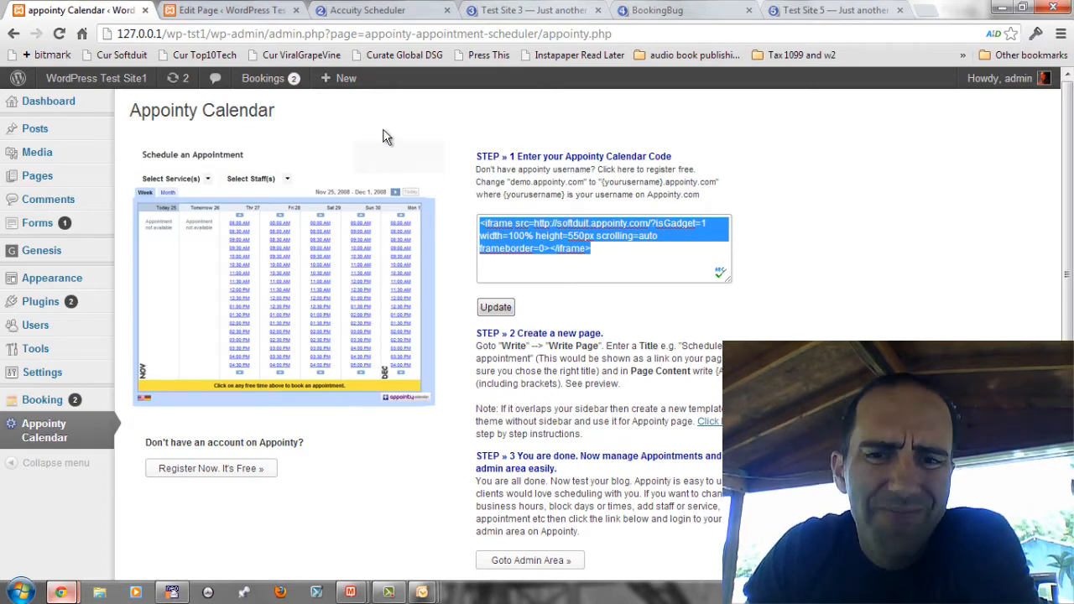
click(231, 10)
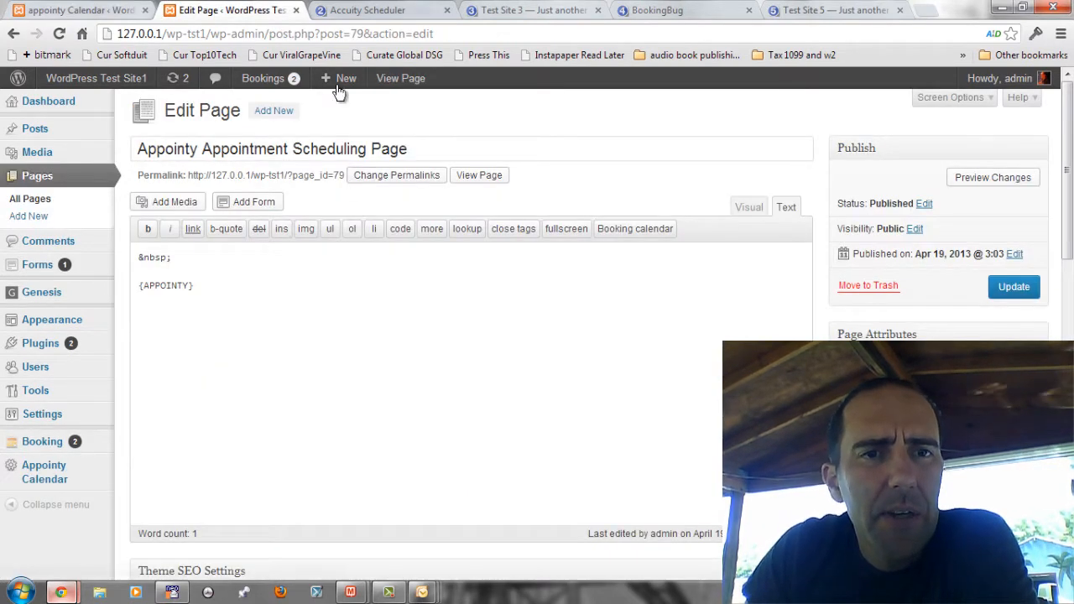
Step: Return through the Accuity Scheduler and review tabs to Appointy's plan comparison and reread it
click(382, 10)
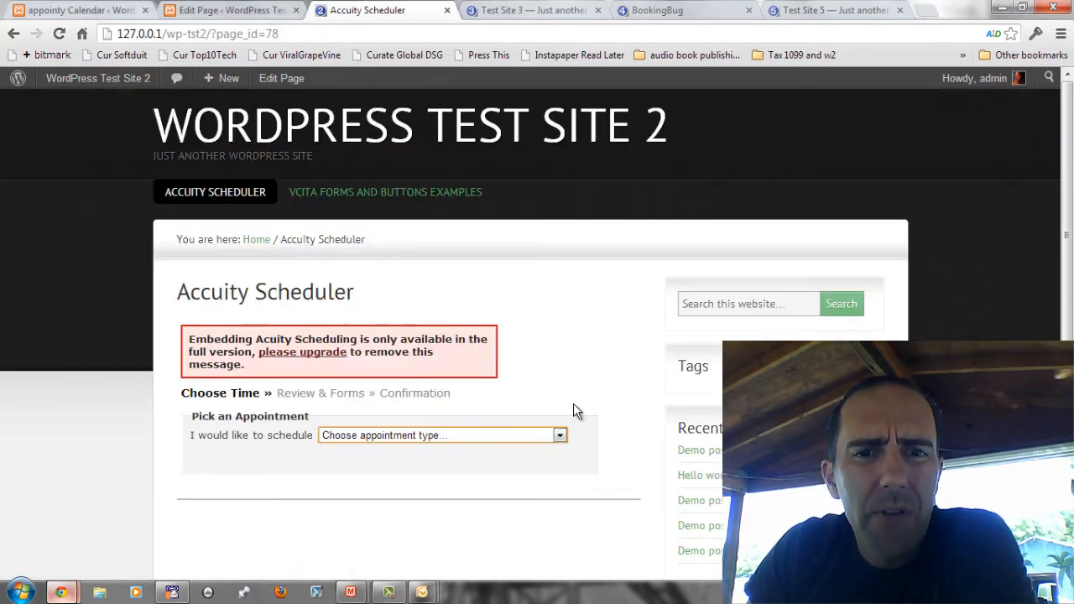
click(230, 10)
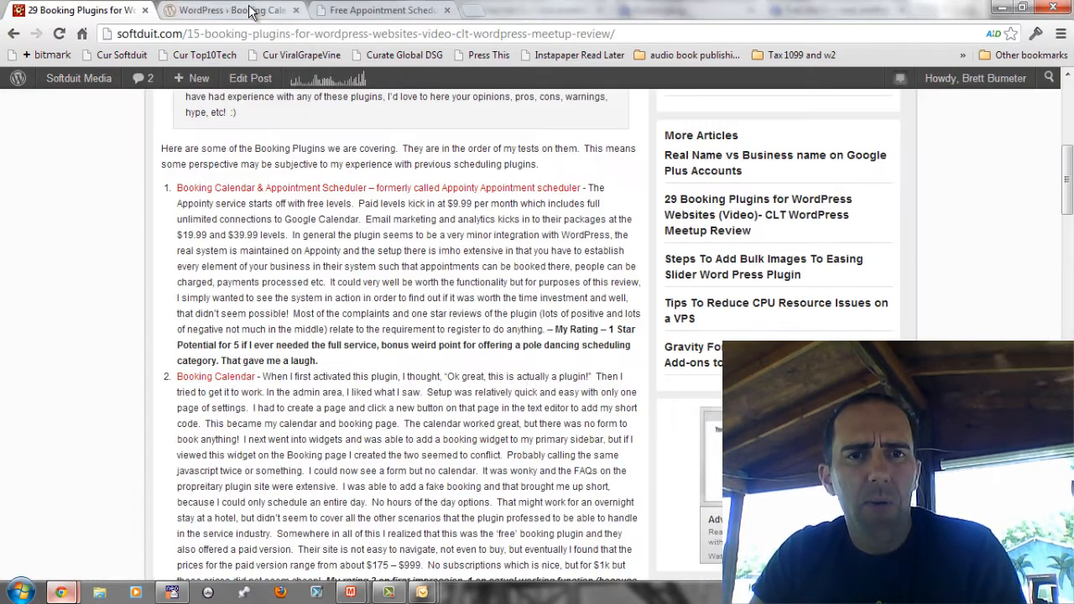
click(382, 9)
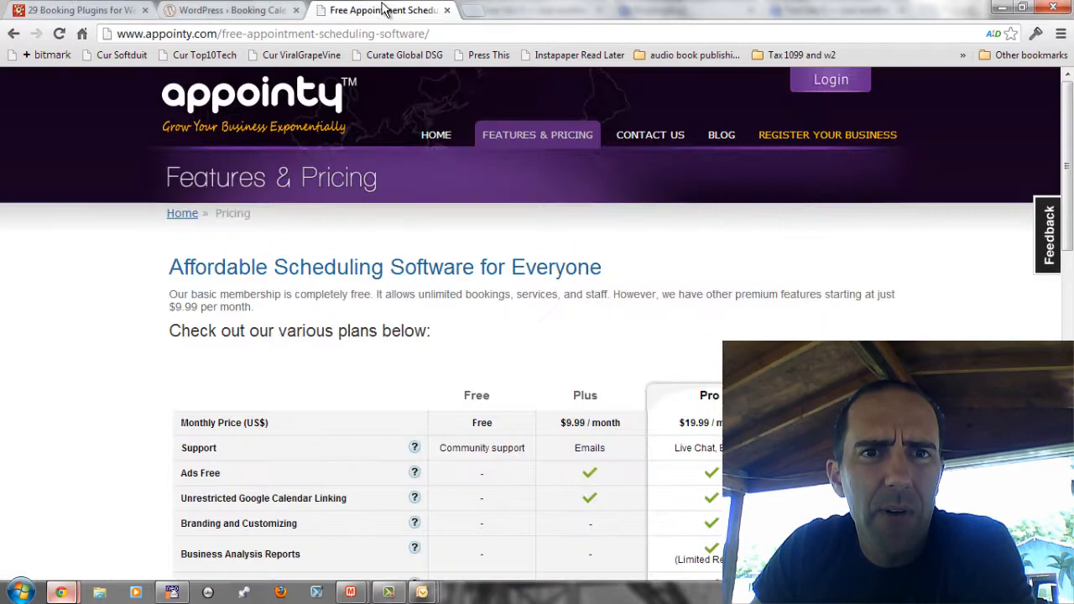
scroll(down, 3)
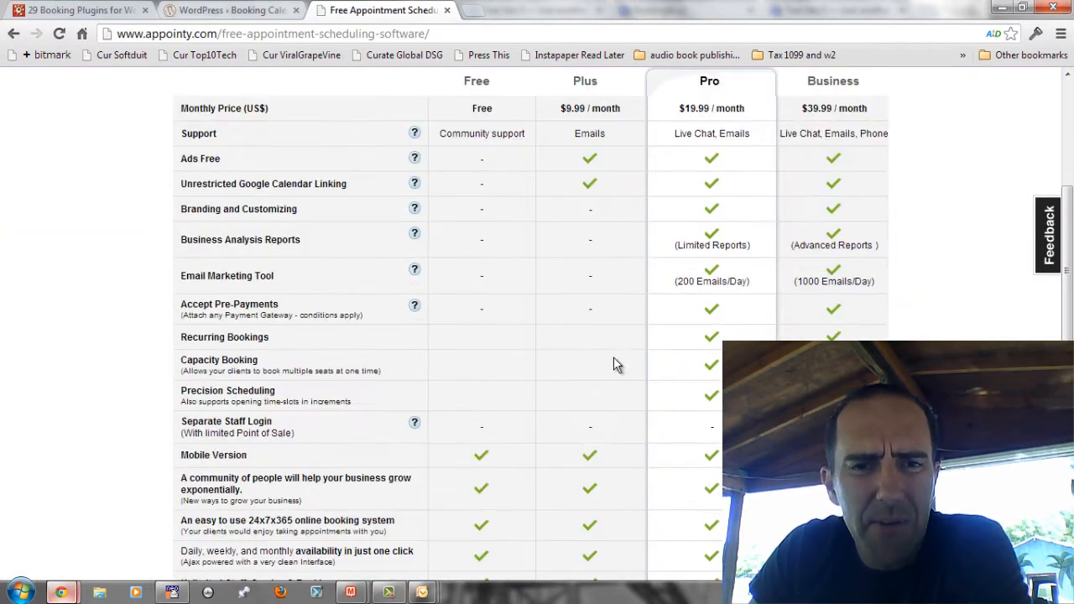
scroll(up, 3)
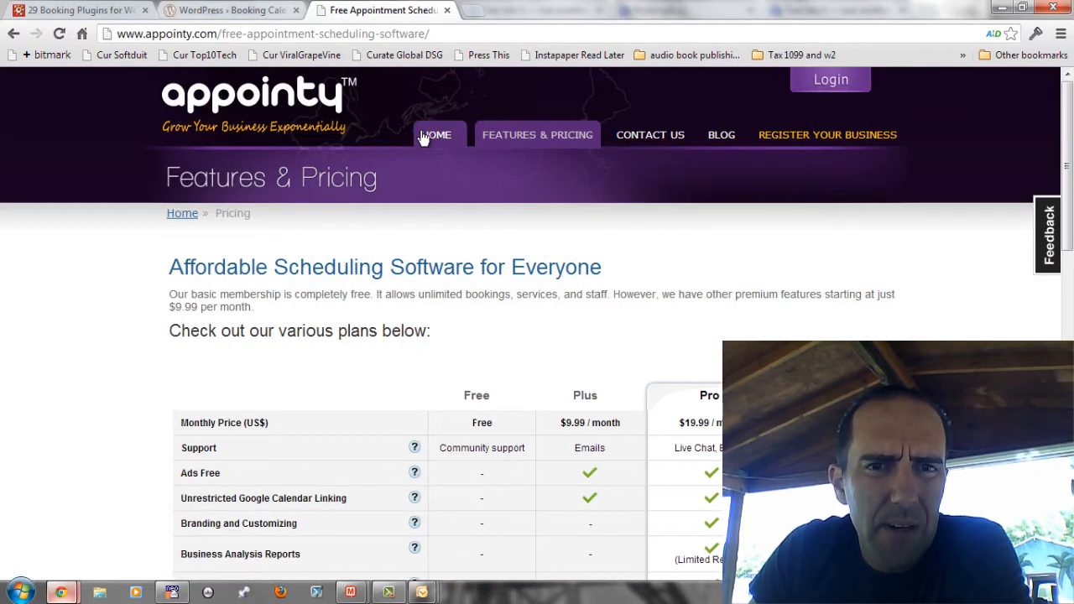
mouse_move(489, 380)
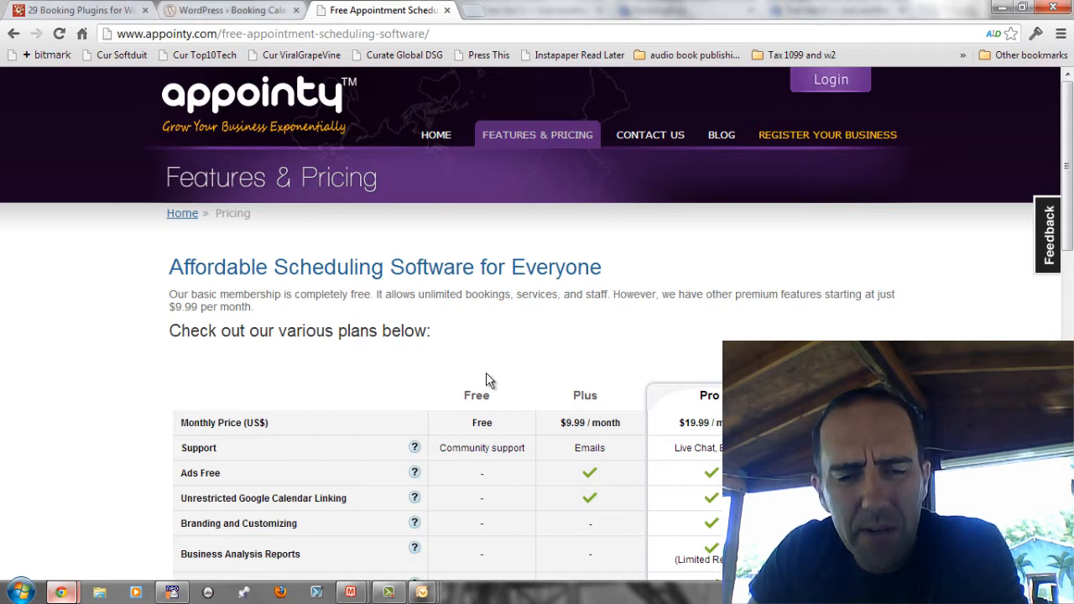
scroll(down, 3)
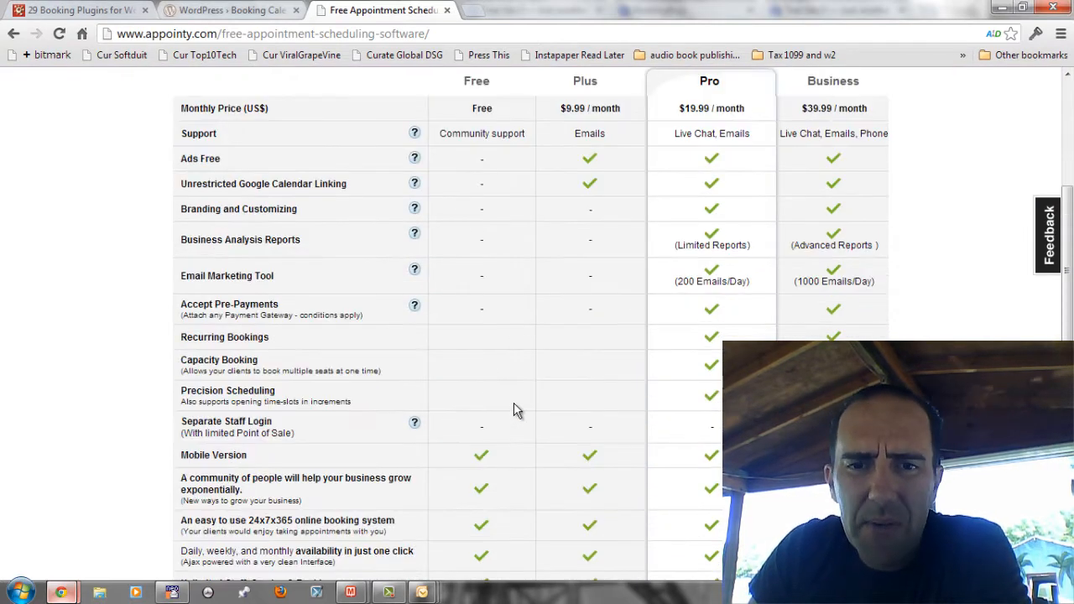
mouse_move(579, 167)
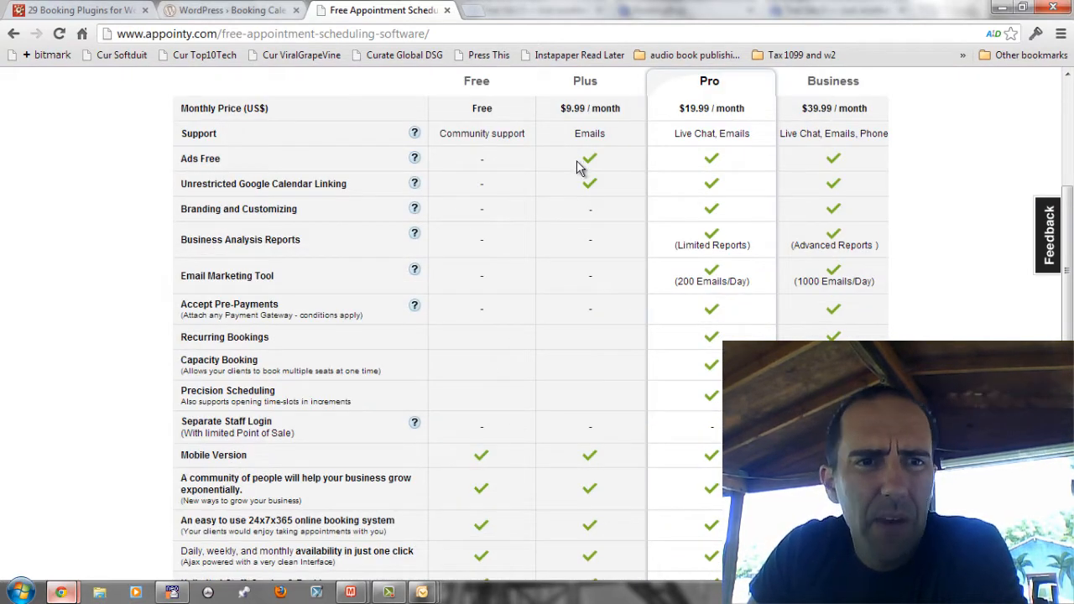